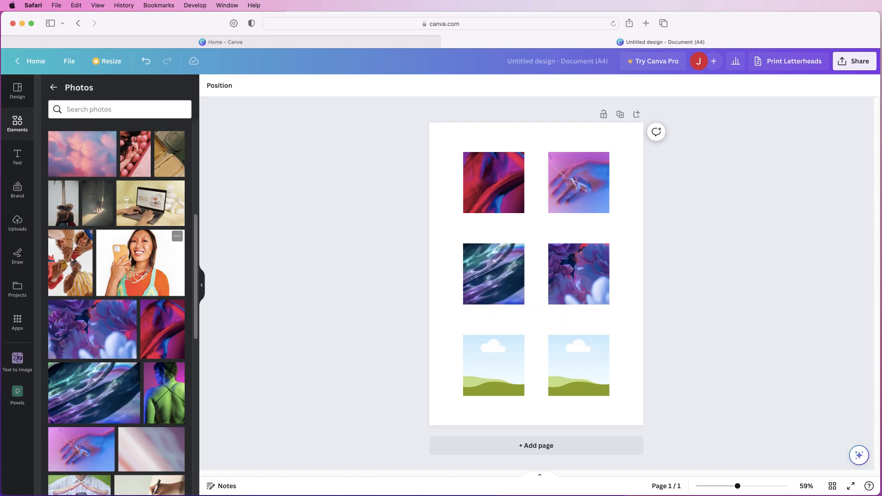
# Step: Leave the photo-grid editor and return to the Canva home dashboard
pyautogui.click(493, 364)
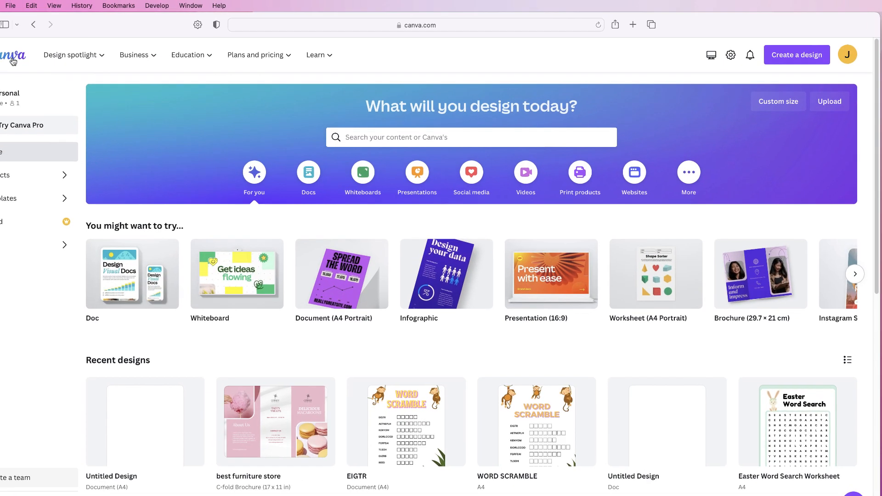
# Step: Create a new Document design in A4 portrait size
pyautogui.click(796, 55)
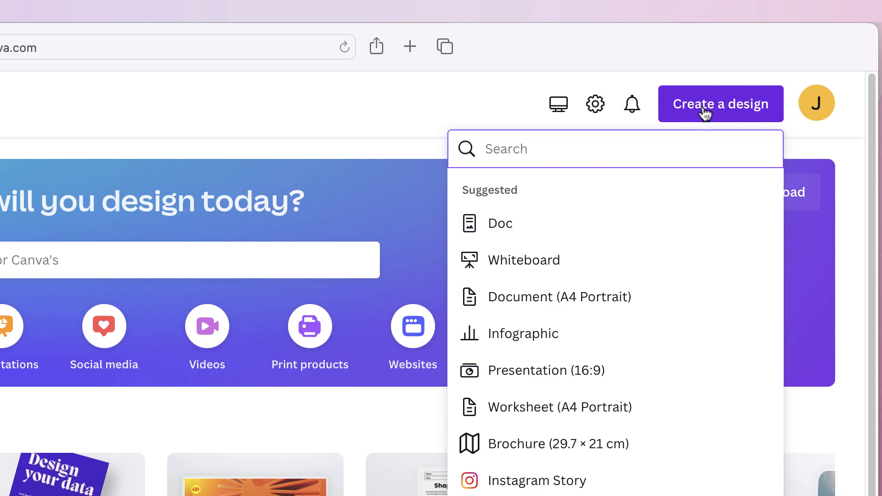
pyautogui.moveTo(510, 308)
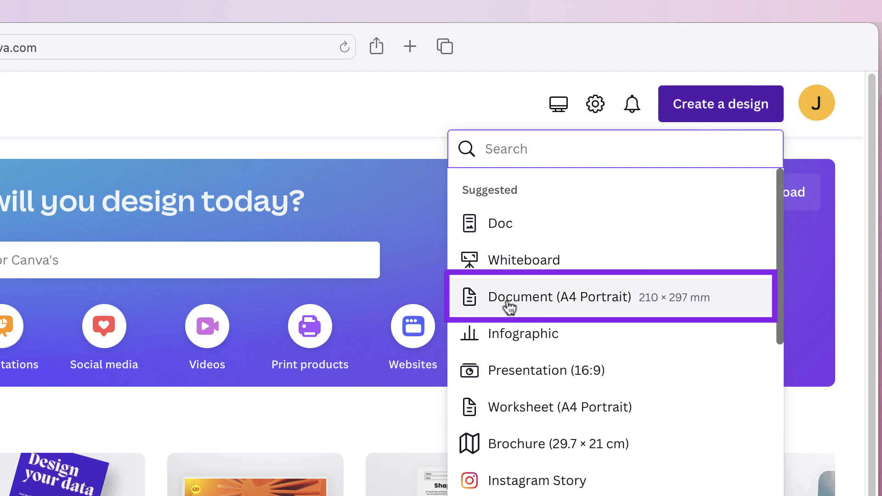
pyautogui.click(559, 297)
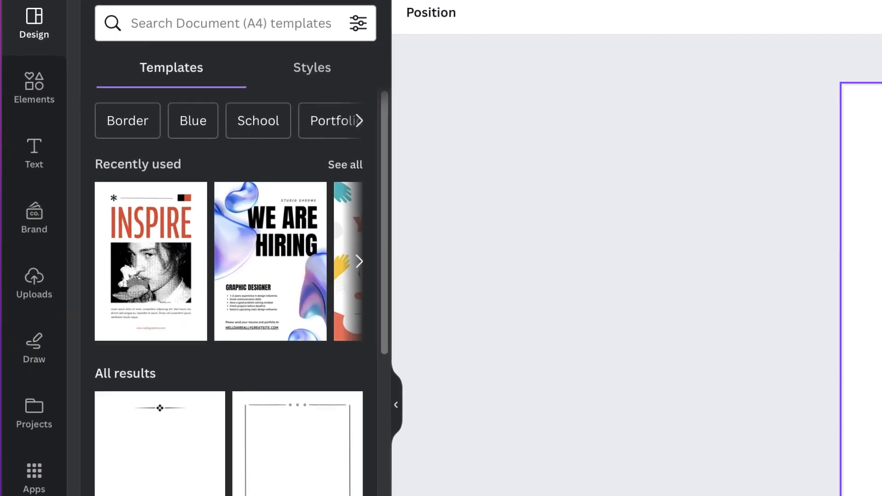
# Step: Search Elements for 'frames', show all Frames results and scroll through them
pyautogui.click(34, 85)
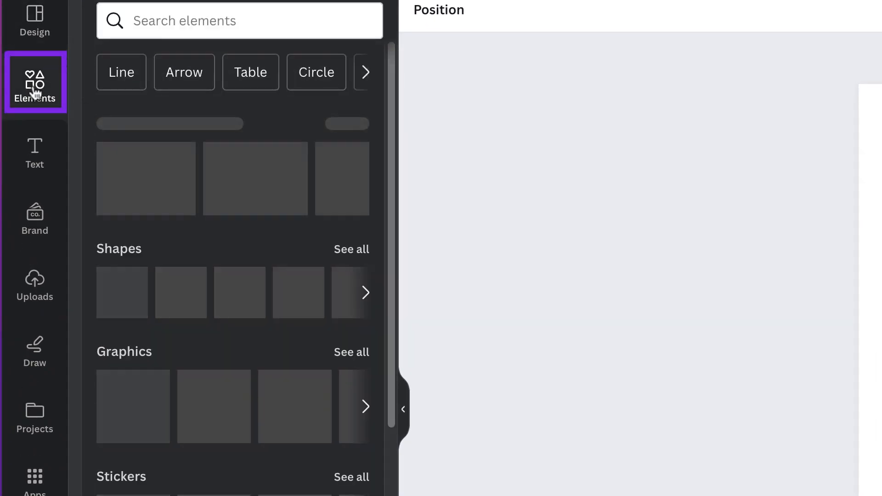
pyautogui.click(237, 21)
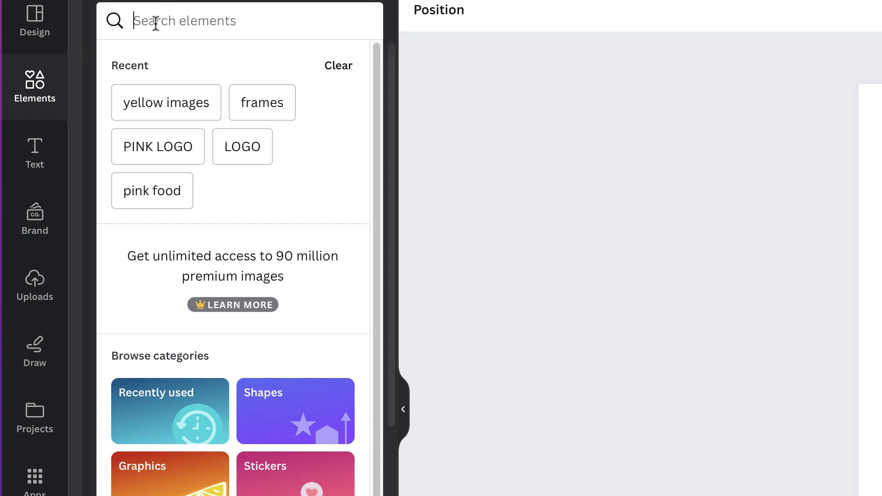
pyautogui.write('frames')
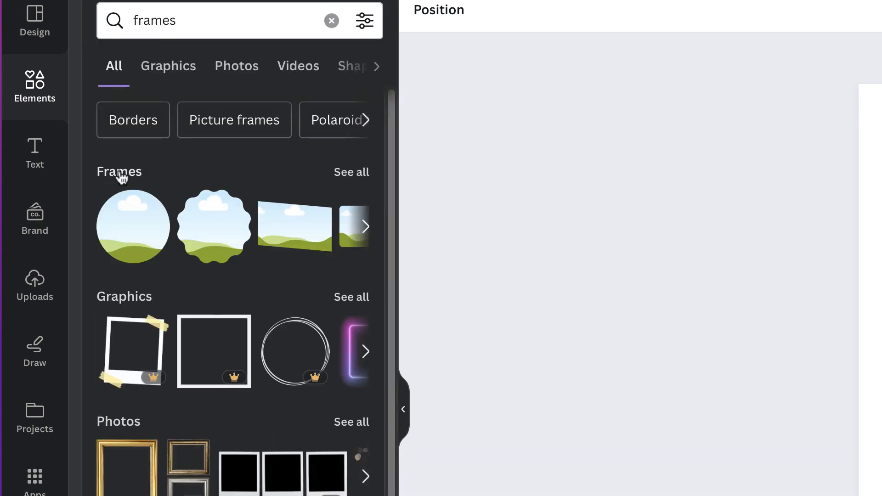
pyautogui.click(201, 96)
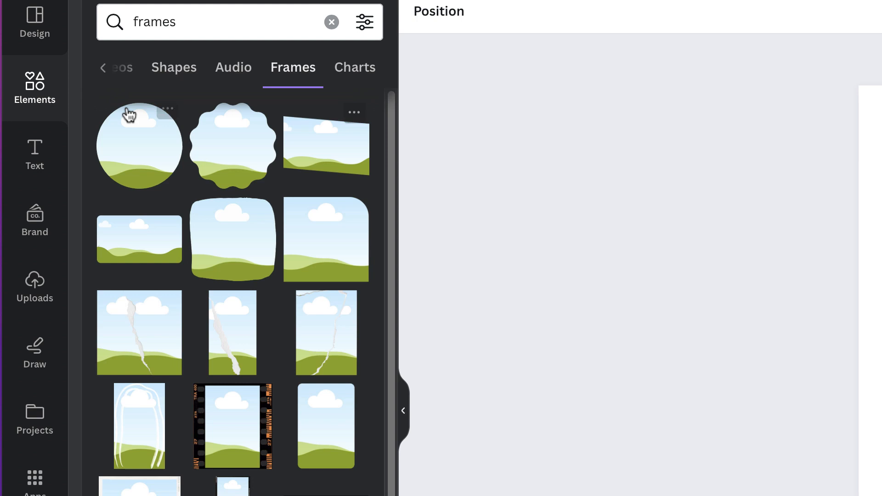
pyautogui.moveTo(140, 170)
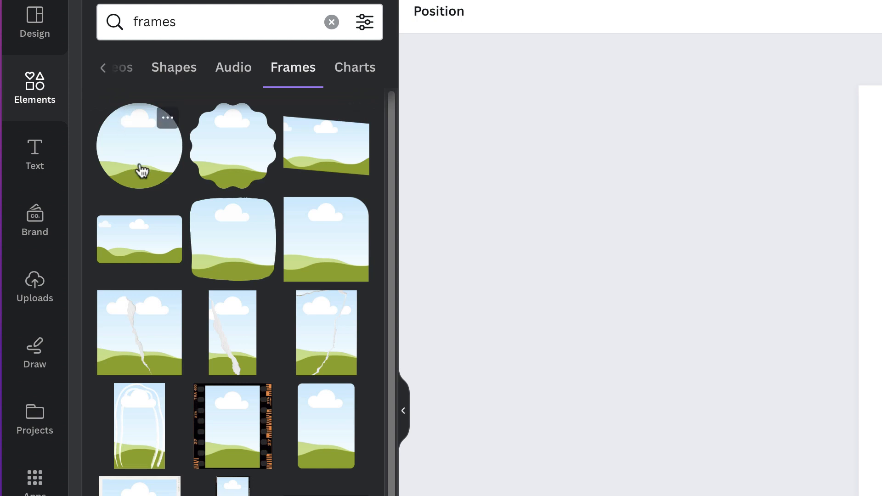
pyautogui.scroll(-3)
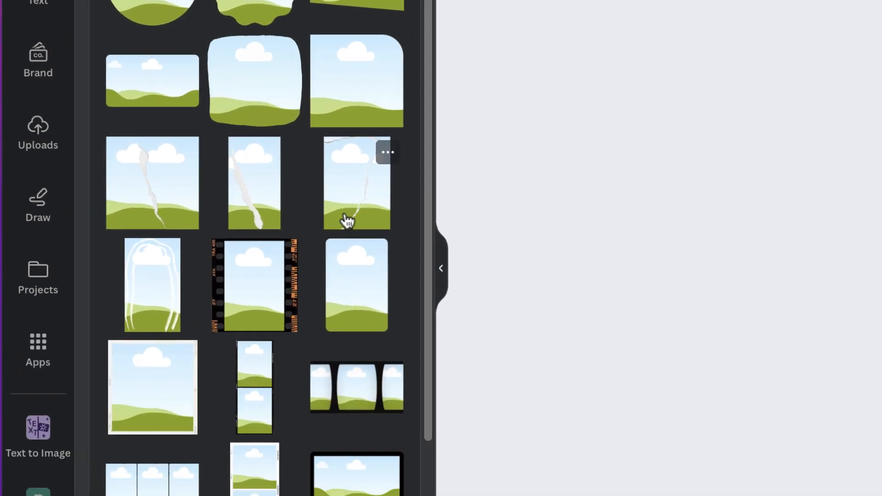
pyautogui.scroll(-3)
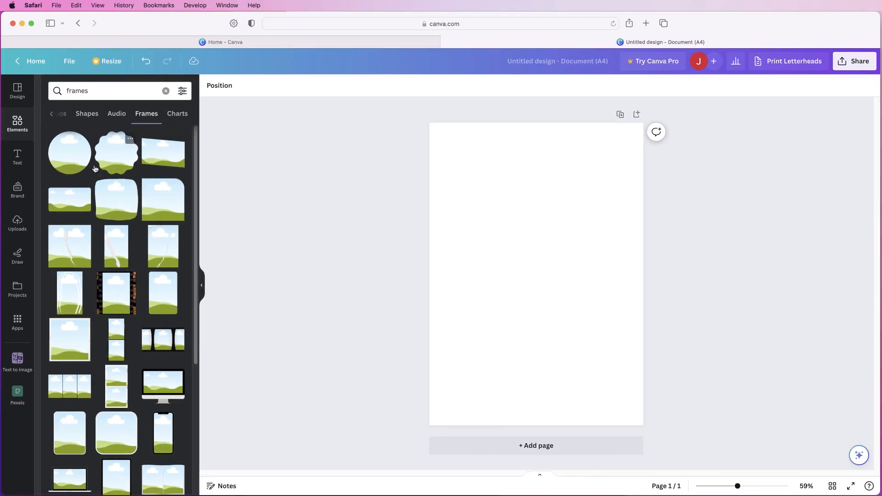
pyautogui.moveTo(171, 233)
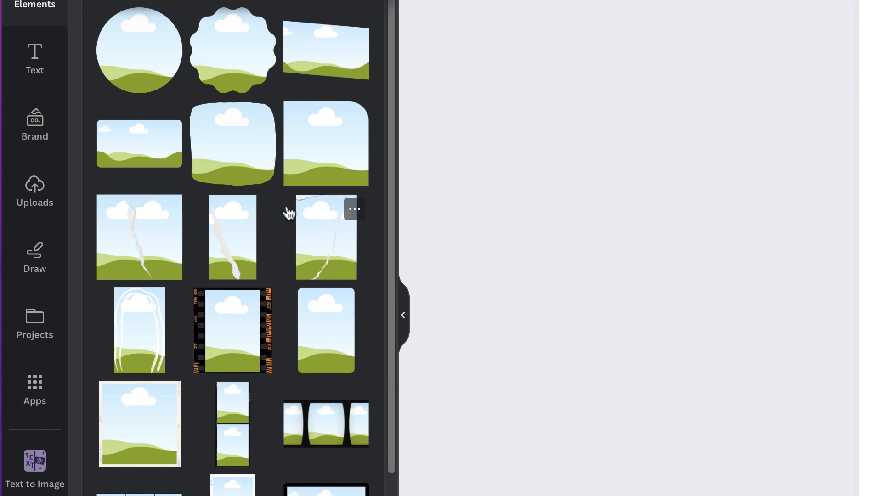
pyautogui.moveTo(256, 176)
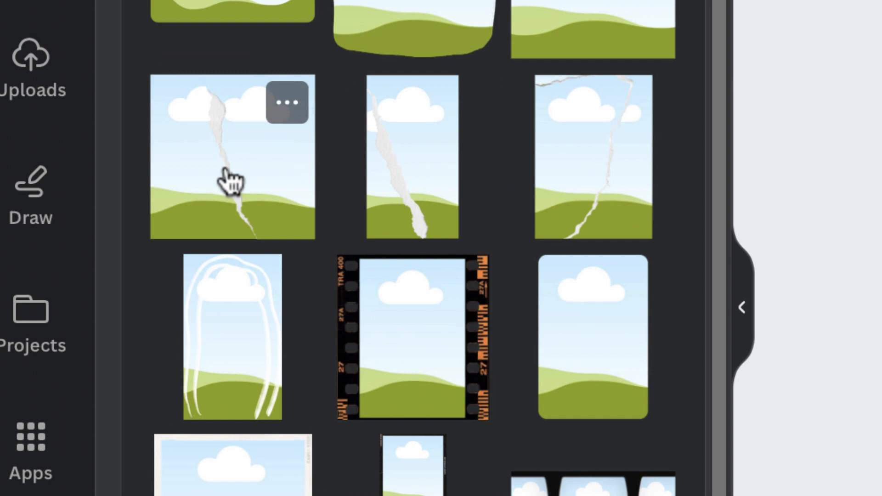
pyautogui.scroll(3)
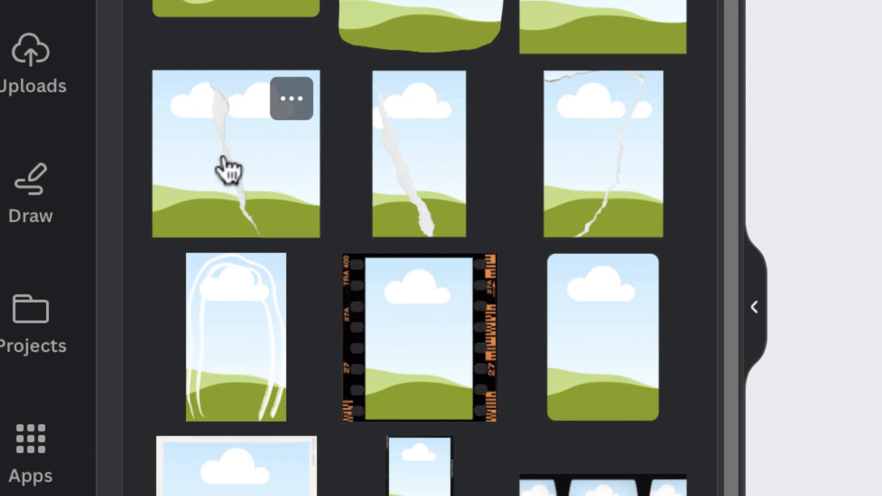
pyautogui.moveTo(256, 213)
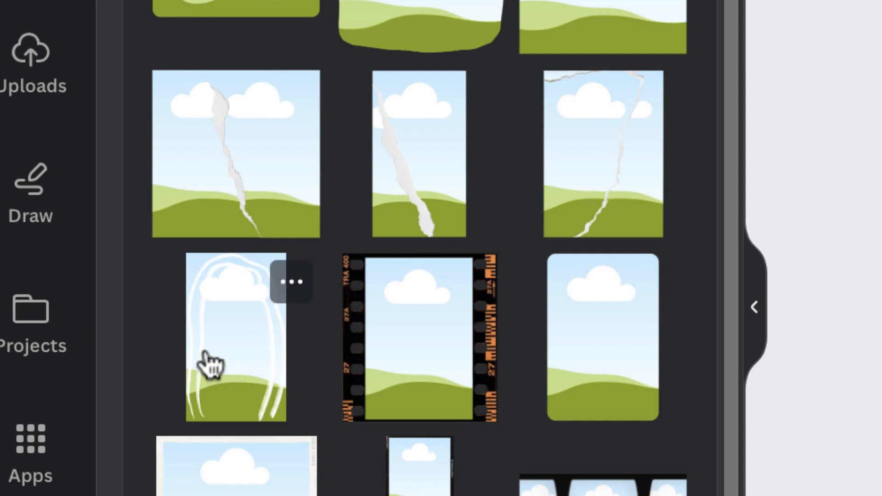
pyautogui.moveTo(267, 354)
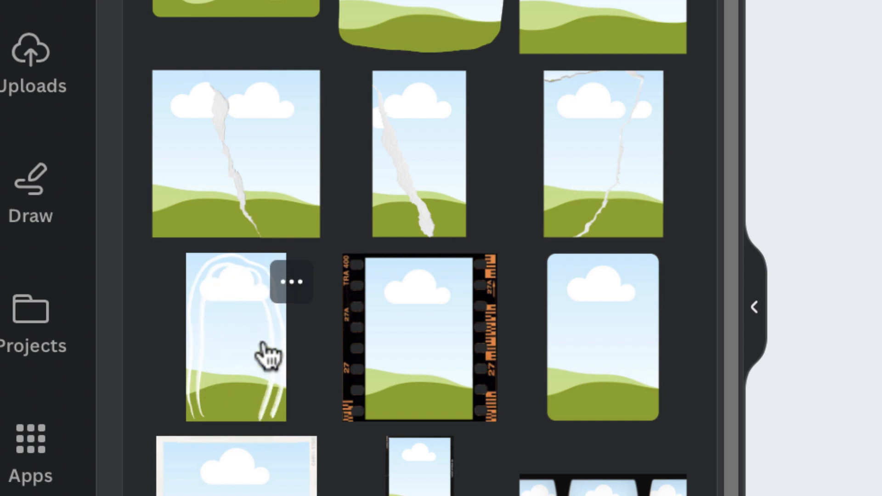
pyautogui.moveTo(264, 388)
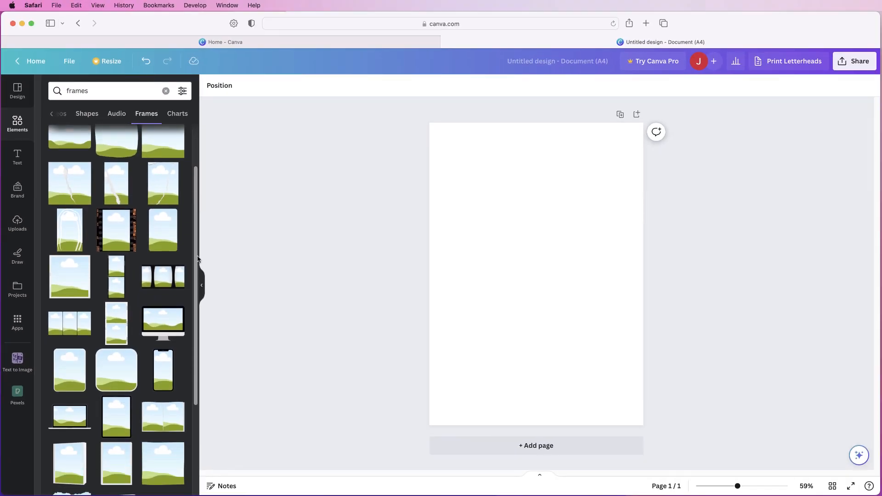
pyautogui.scroll(-3)
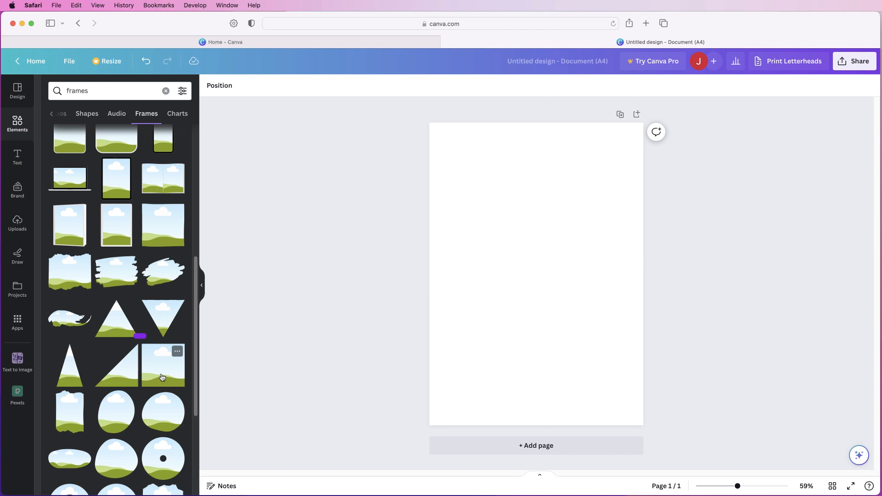
# Step: Add a square photo frame and set its width and height to 60 mm
pyautogui.click(162, 364)
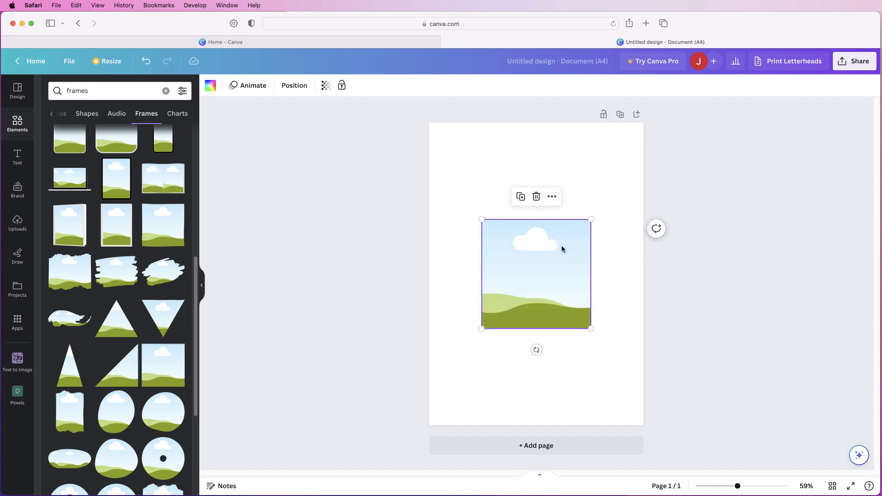
pyautogui.moveTo(542, 257)
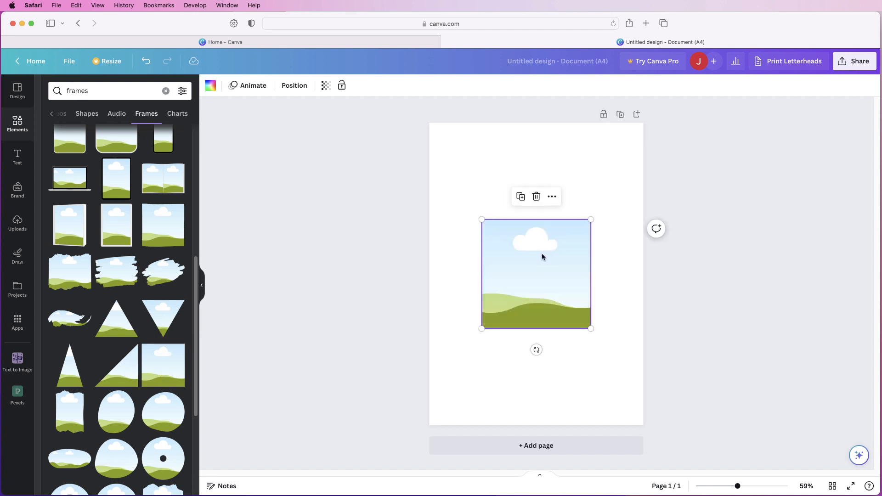
pyautogui.moveTo(566, 241)
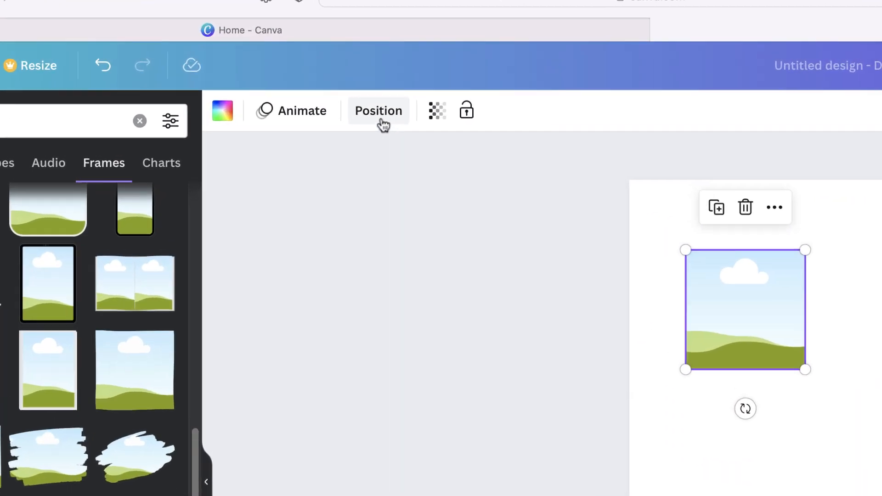
pyautogui.click(378, 110)
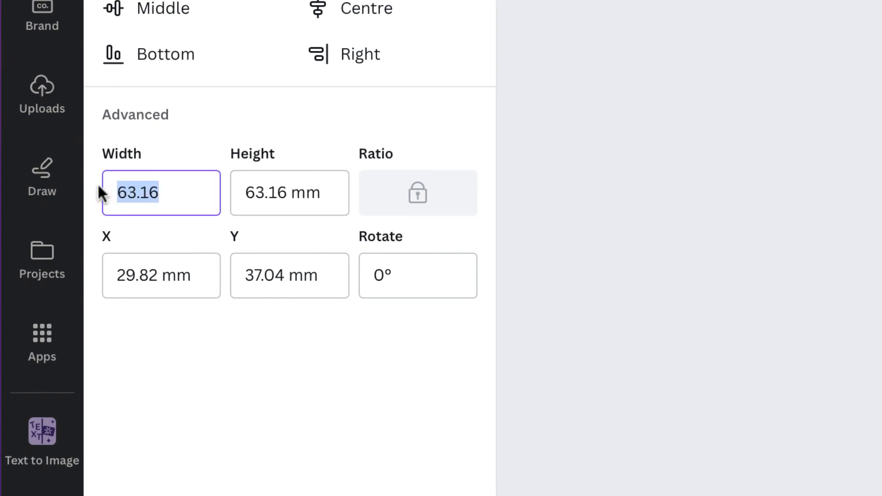
pyautogui.write('60 mm')
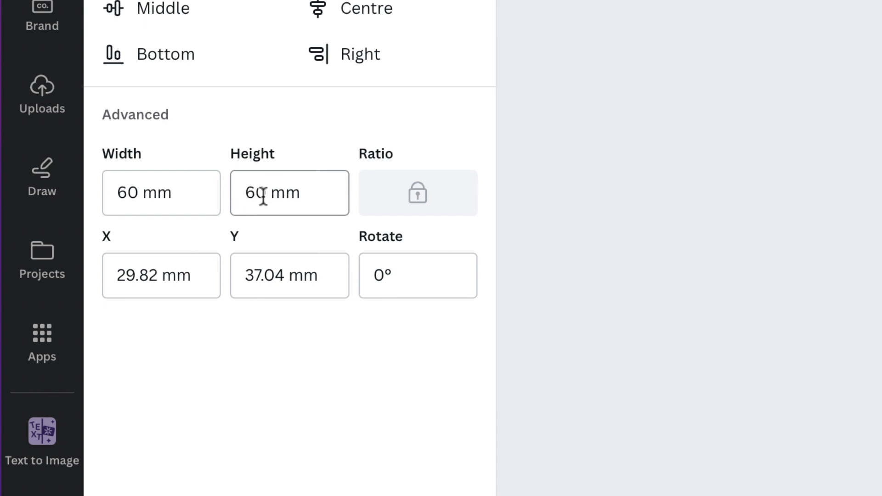
pyautogui.moveTo(425, 211)
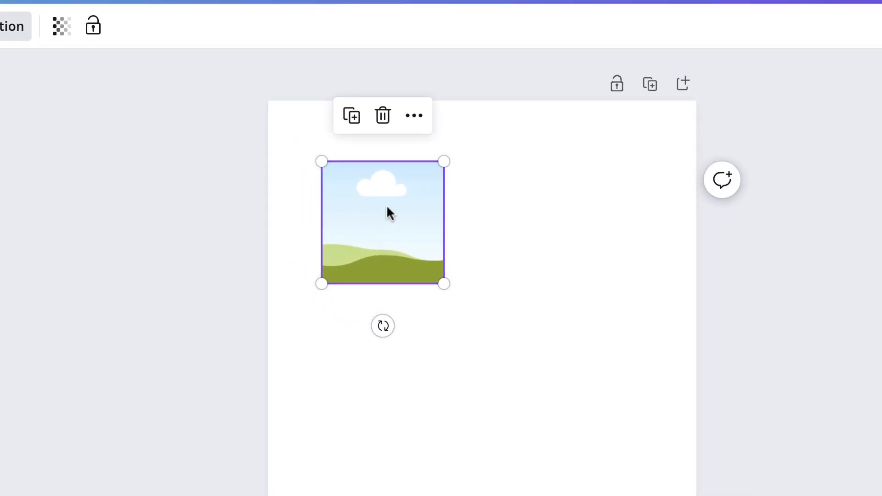
pyautogui.moveTo(350, 115)
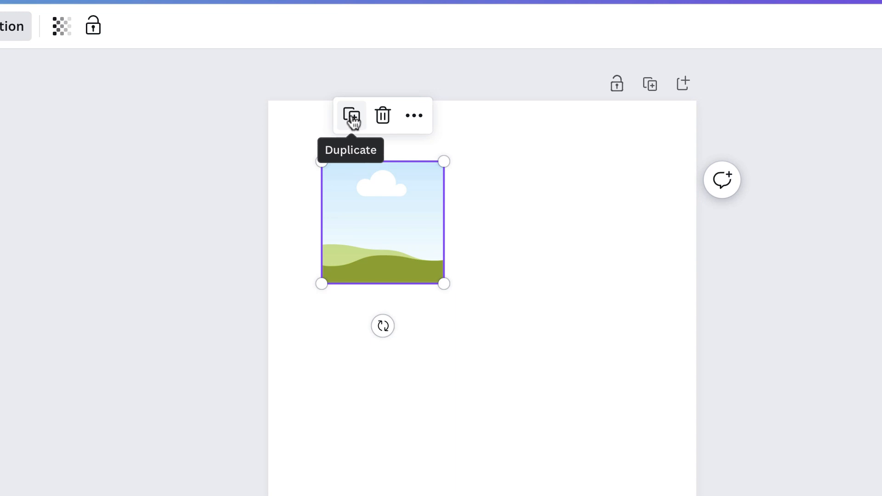
# Step: Duplicate the 60 mm frame into six copies arranged in two columns
pyautogui.click(351, 115)
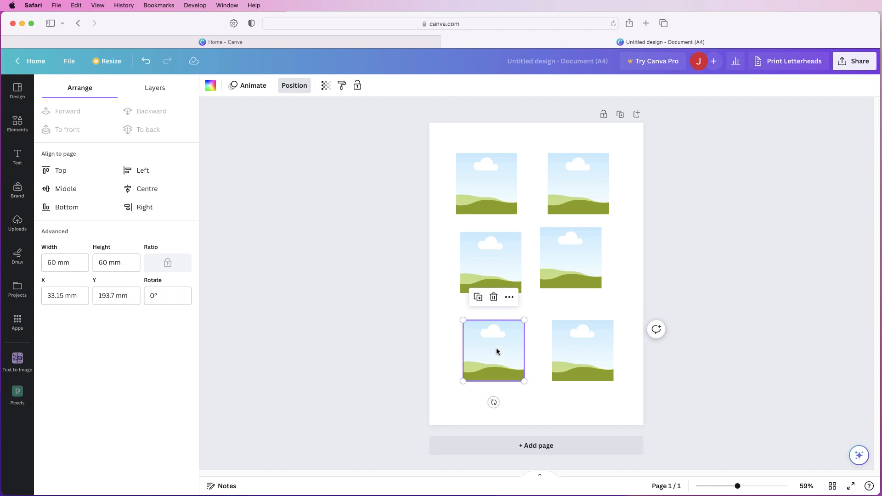
pyautogui.moveTo(494, 353)
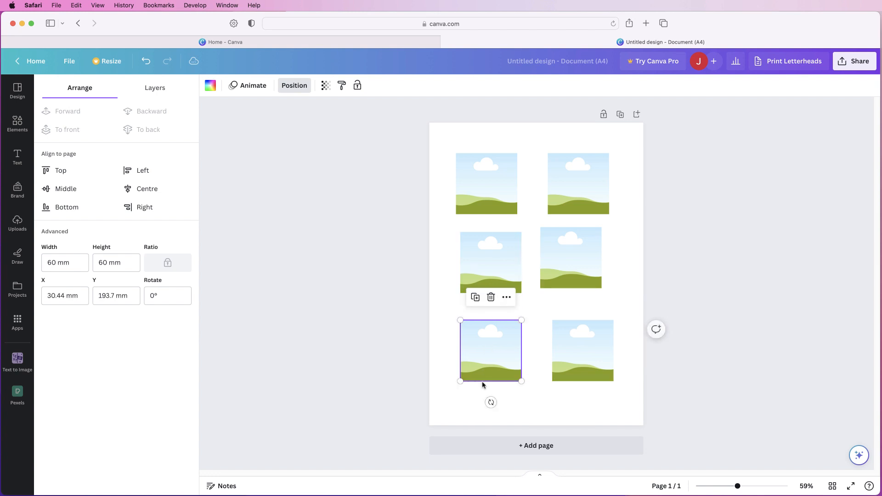
pyautogui.click(486, 183)
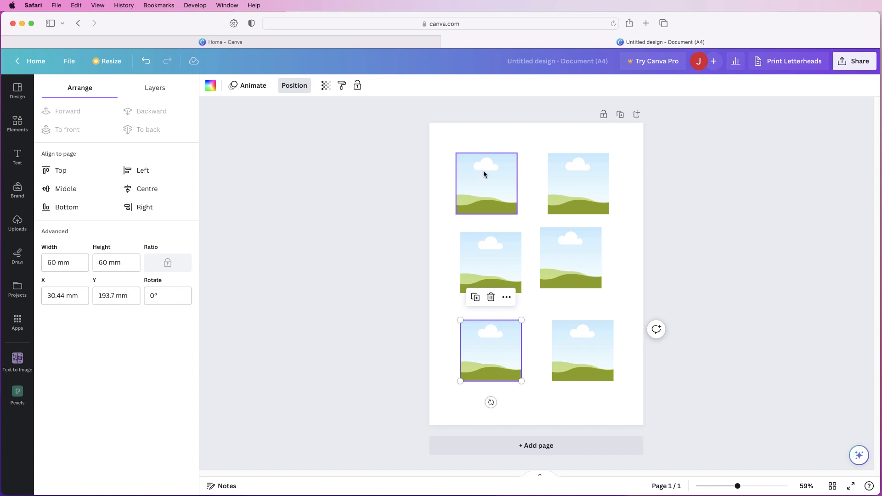
pyautogui.moveTo(491, 180)
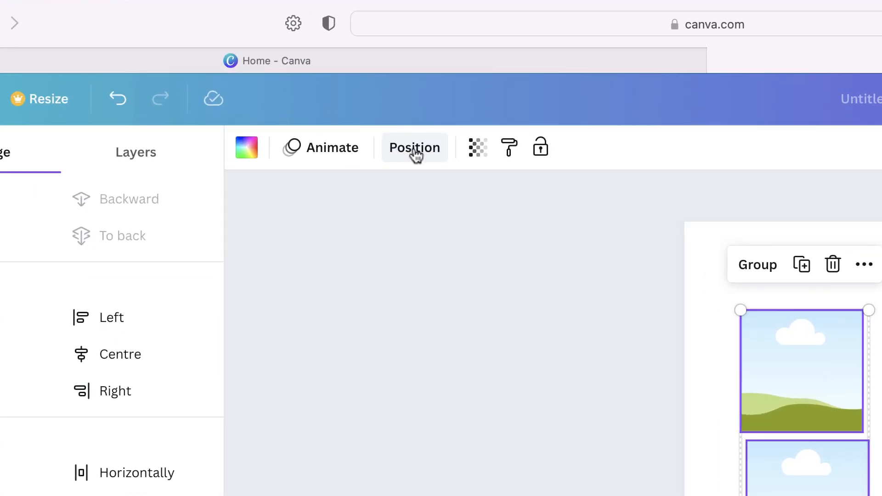
# Step: Align and tidy up the frame columns so the frames are evenly spaced
pyautogui.click(414, 148)
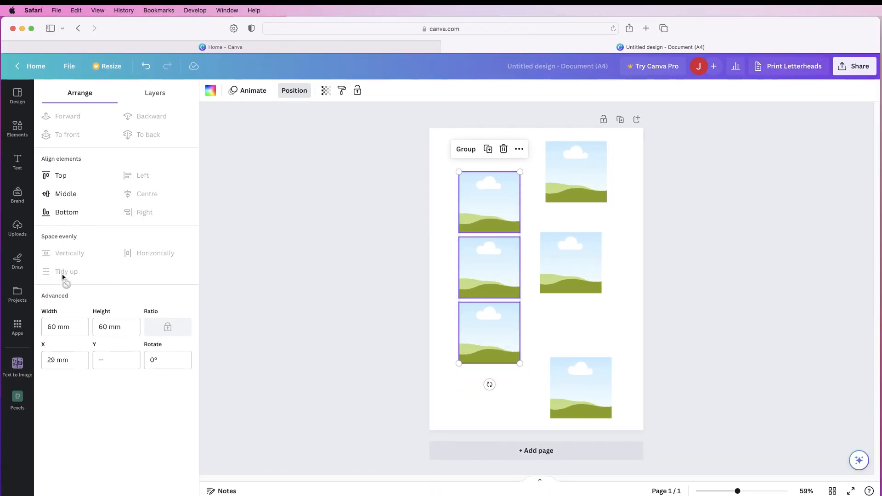
pyautogui.moveTo(496, 334)
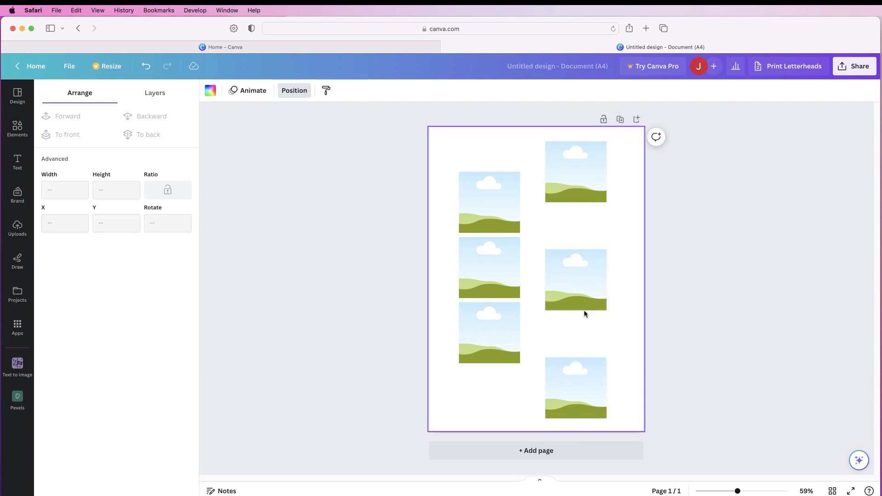
pyautogui.click(575, 387)
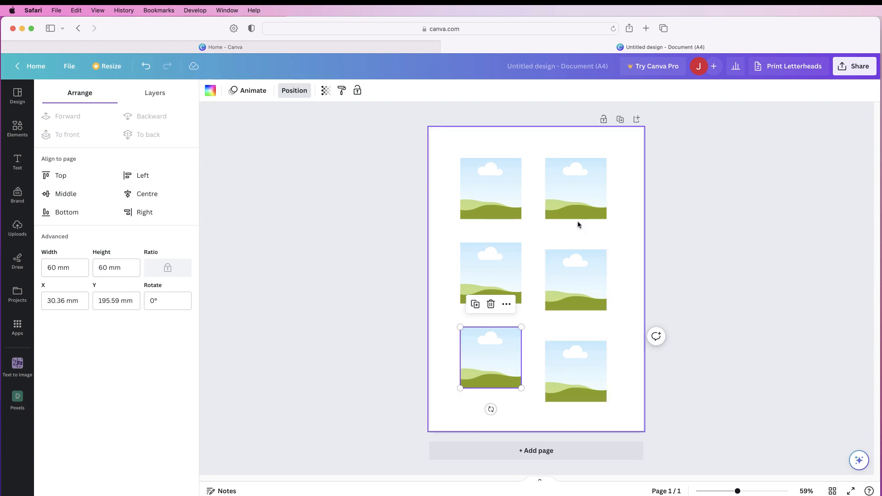
pyautogui.click(491, 188)
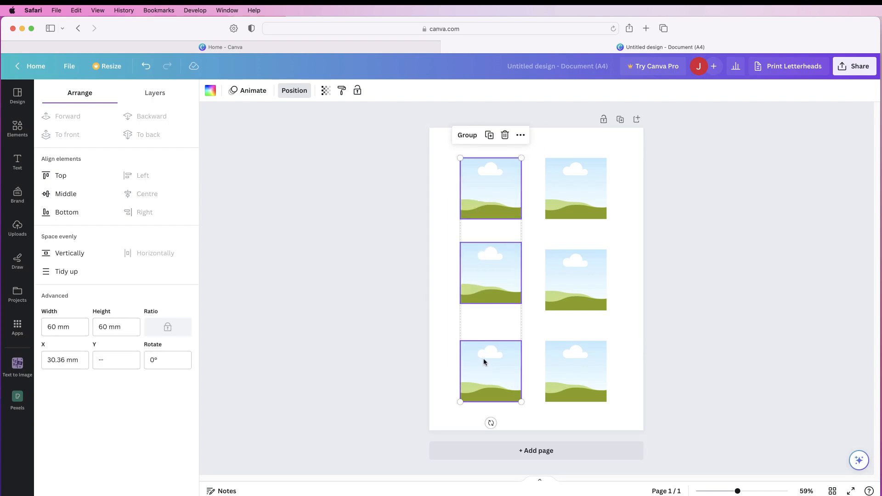
pyautogui.moveTo(66, 271)
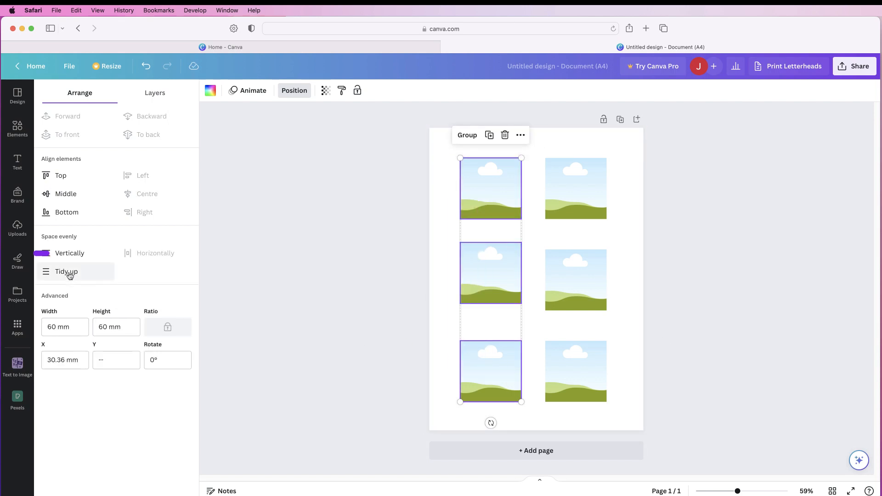
pyautogui.click(66, 271)
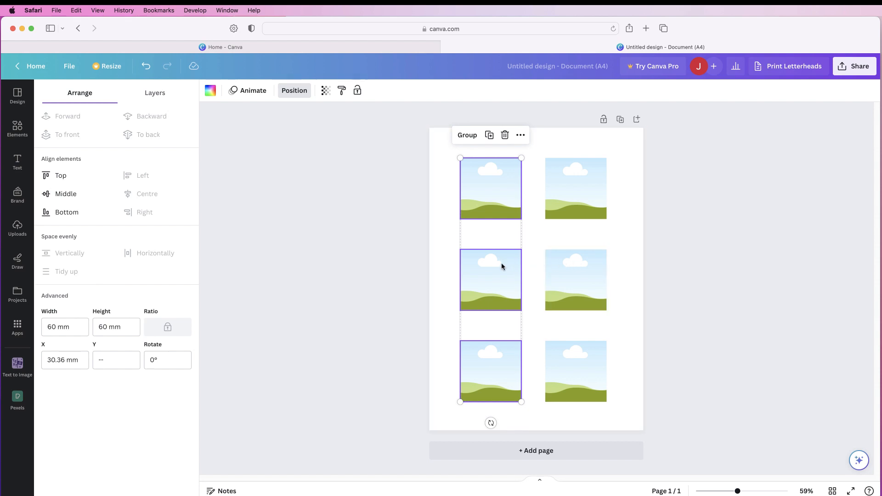
pyautogui.moveTo(621, 183)
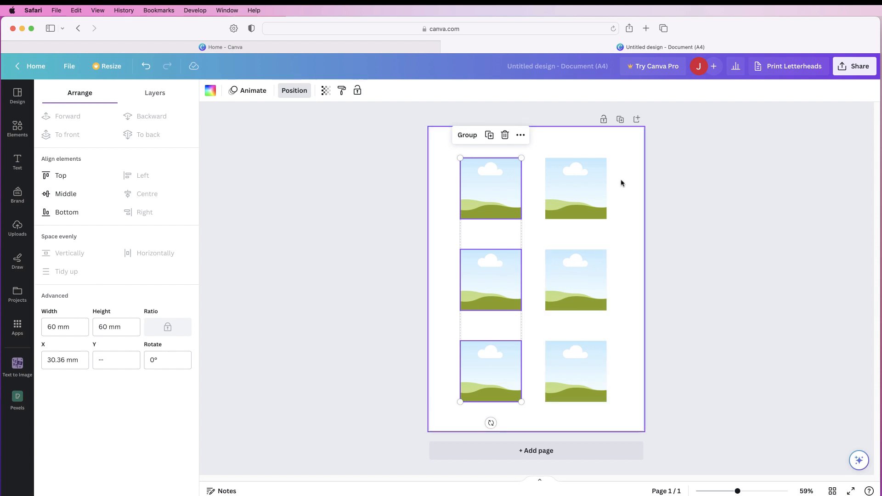
pyautogui.moveTo(611, 217)
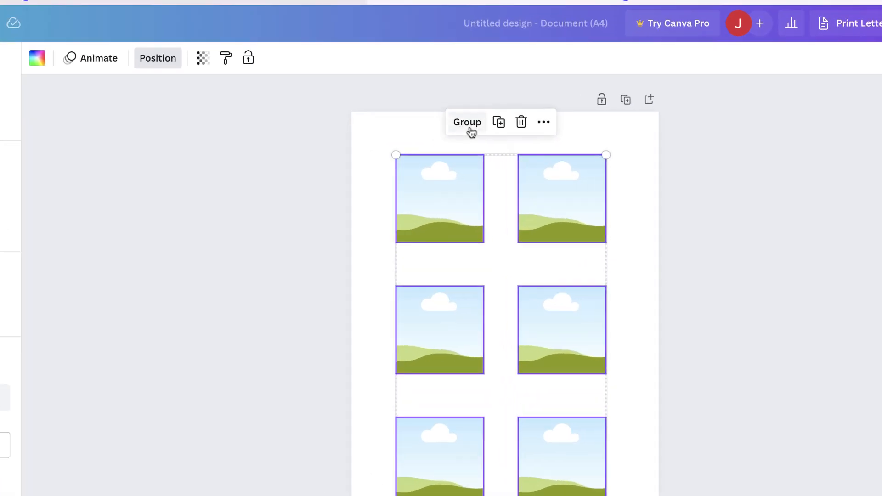
# Step: Group all six frames and centre the group horizontally on the page
pyautogui.click(158, 58)
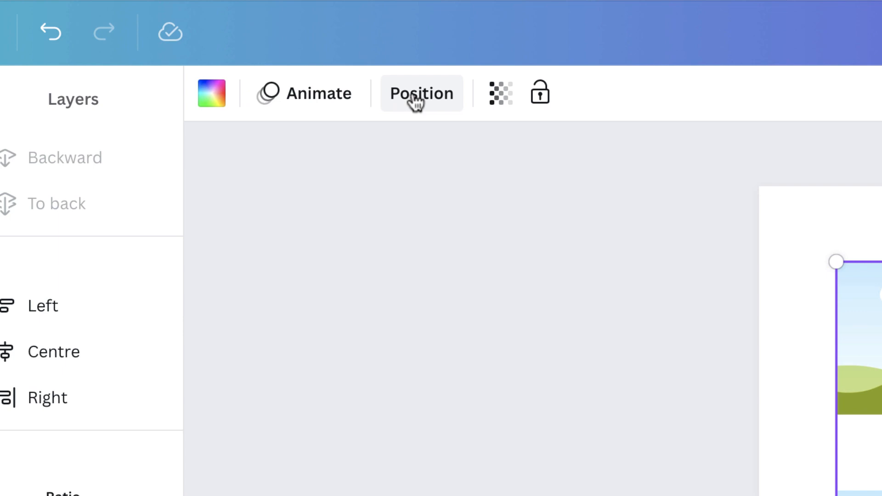
pyautogui.click(421, 93)
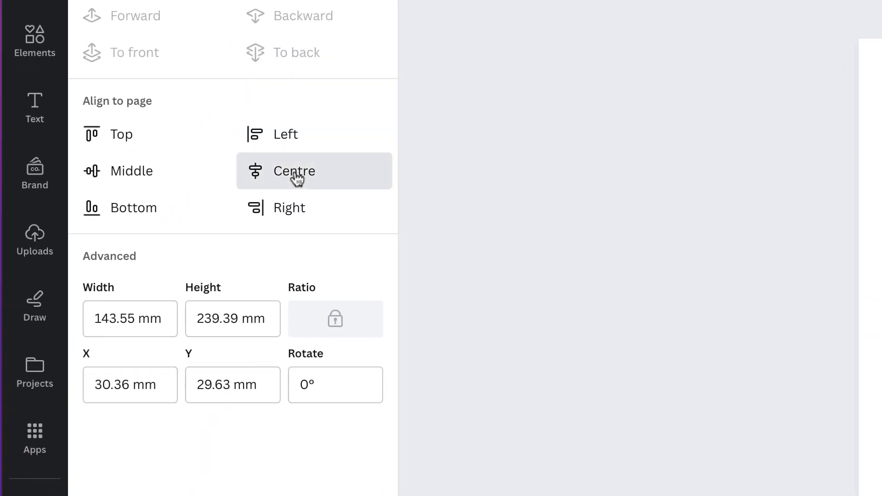
pyautogui.click(296, 171)
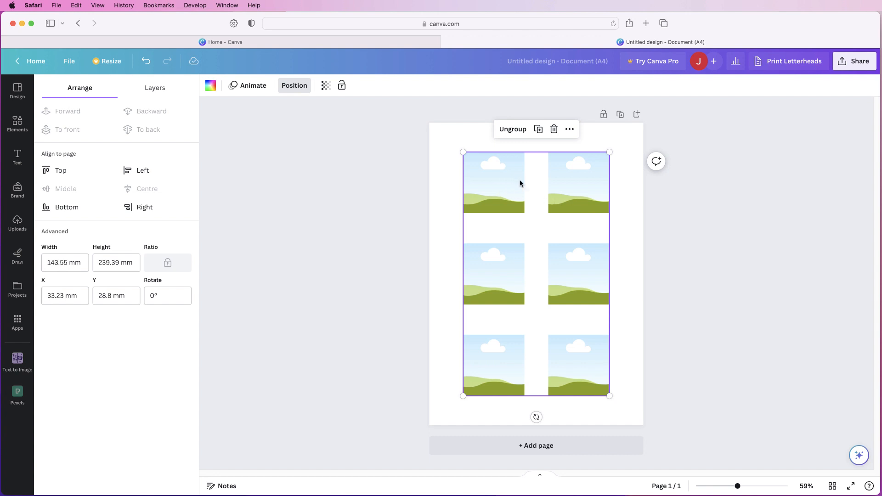
pyautogui.moveTo(558, 206)
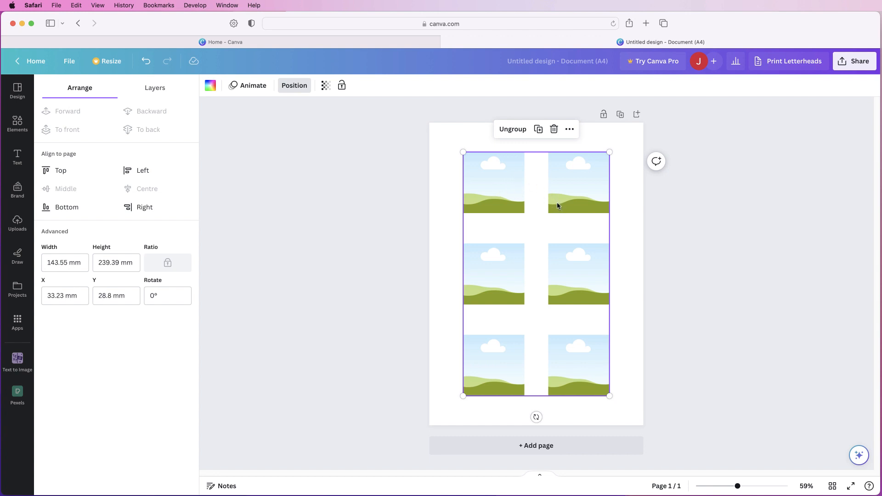
pyautogui.moveTo(557, 204)
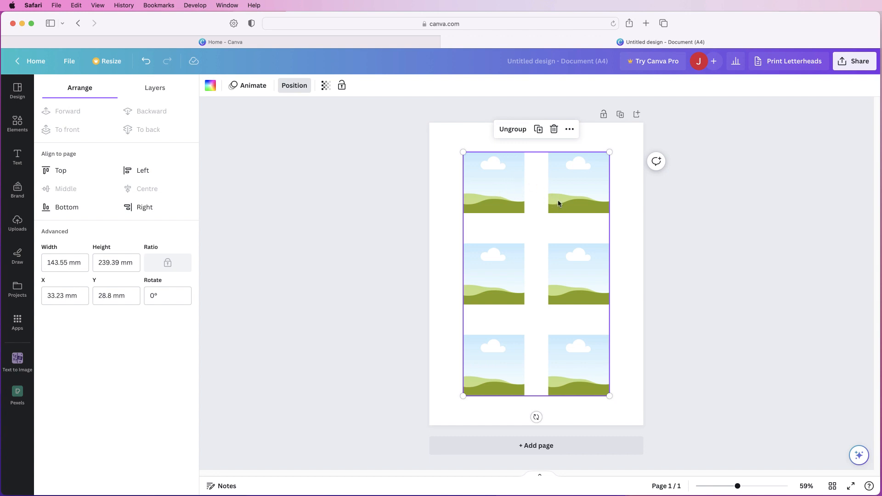
# Step: Ungroup the six frames and show the Uploads media library
pyautogui.click(17, 125)
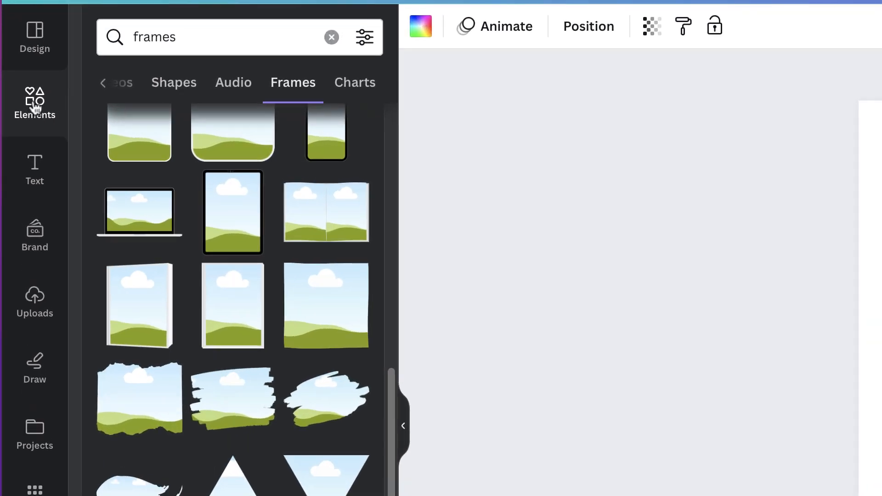
pyautogui.click(35, 104)
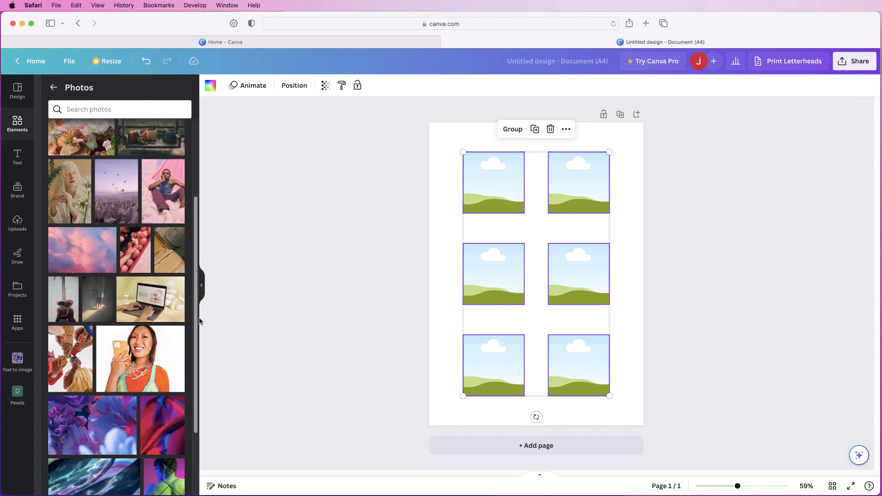
pyautogui.scroll(-3)
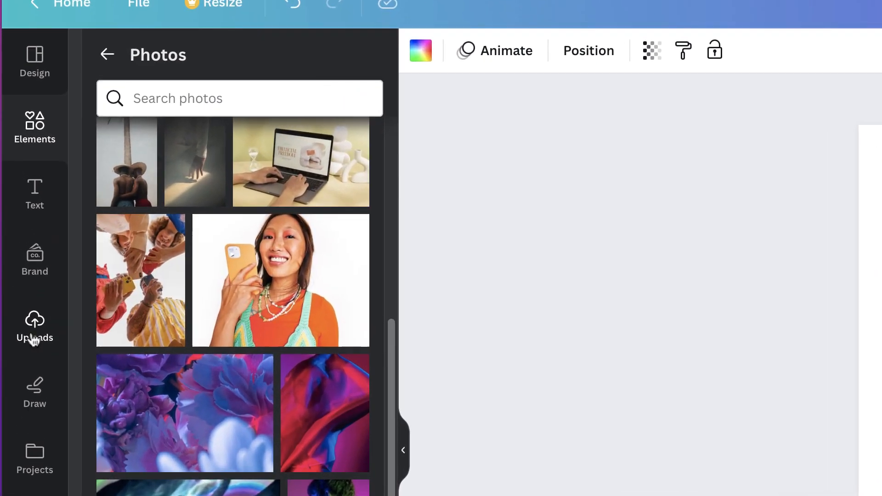
pyautogui.click(35, 326)
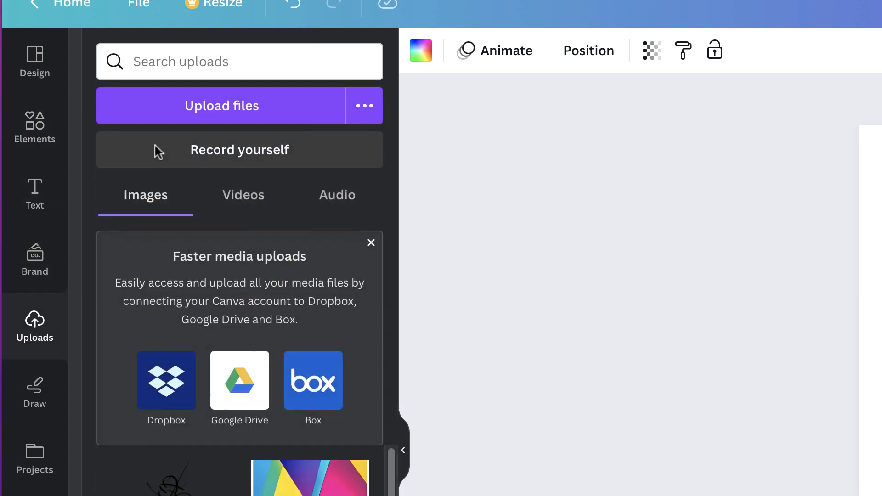
pyautogui.moveTo(191, 115)
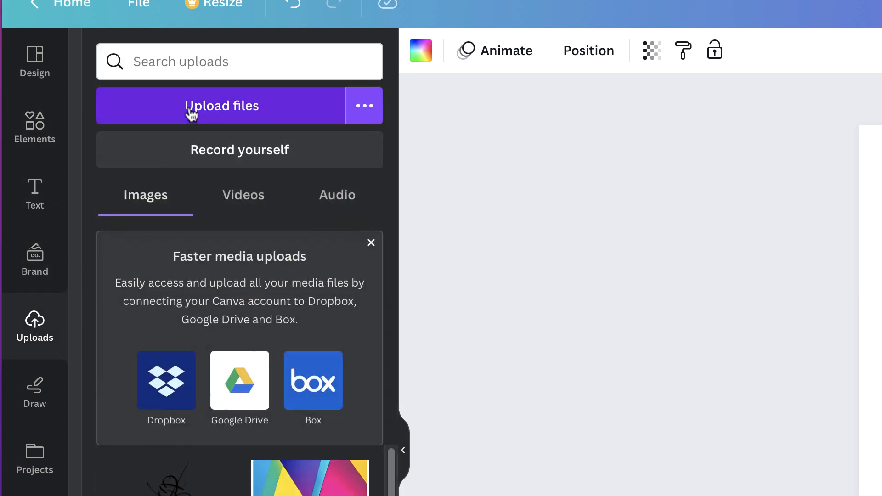
# Step: Upload the yellow-wall cactus JPG from the computer's Images folder
pyautogui.click(222, 106)
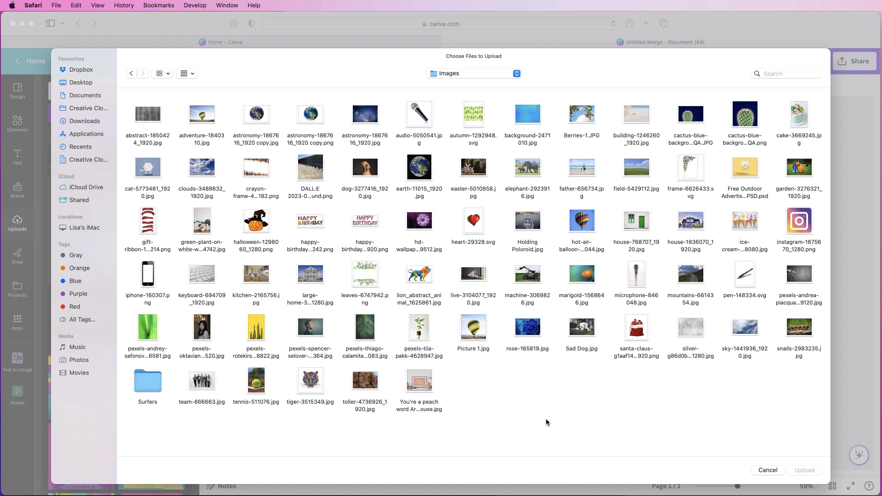
pyautogui.moveTo(278, 337)
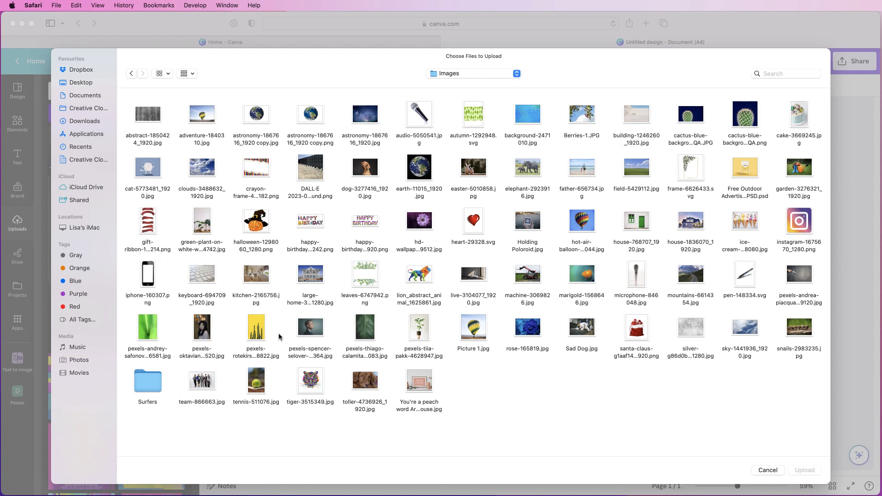
pyautogui.click(256, 328)
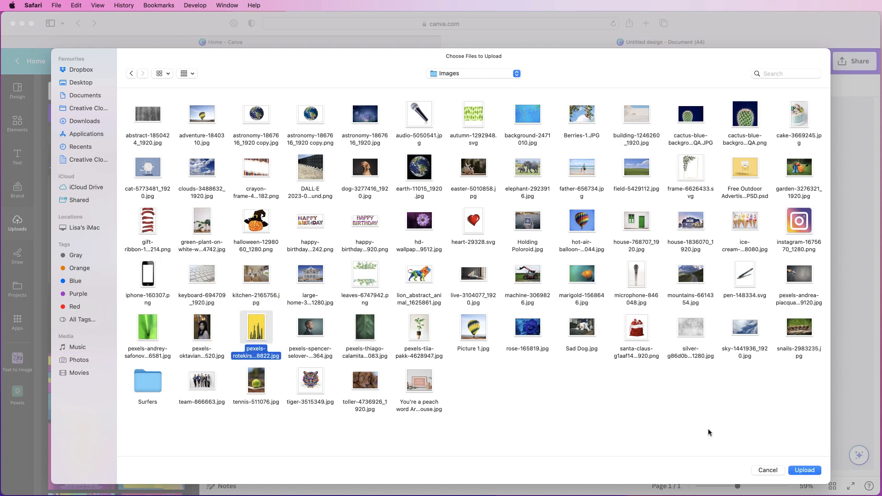
pyautogui.click(804, 471)
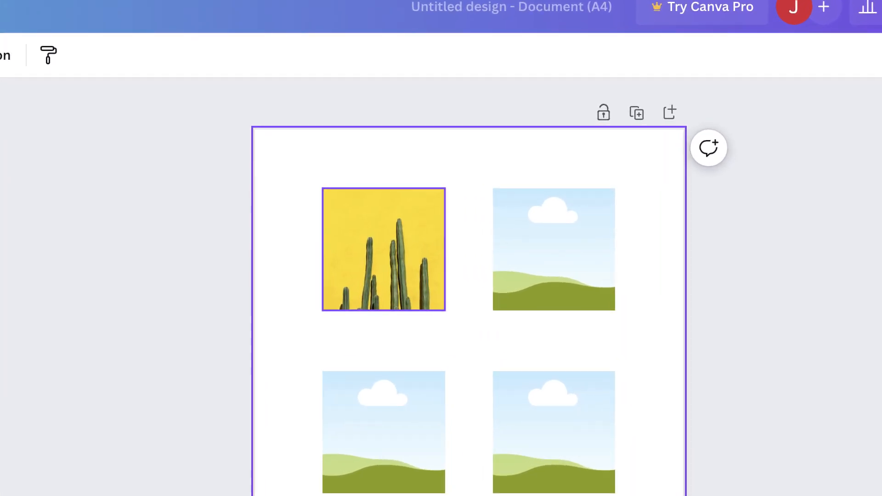
# Step: Reposition the cactus photo inside the top-left frame to show more plants
pyautogui.click(383, 249)
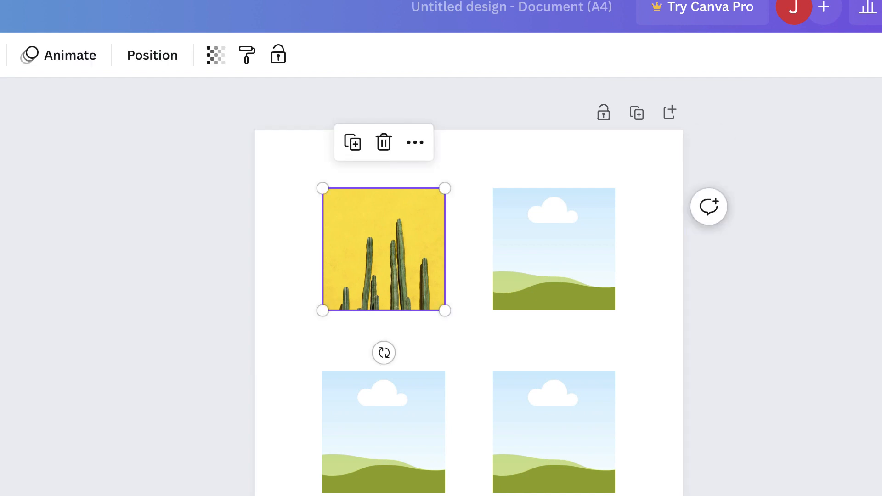
pyautogui.doubleClick(383, 249)
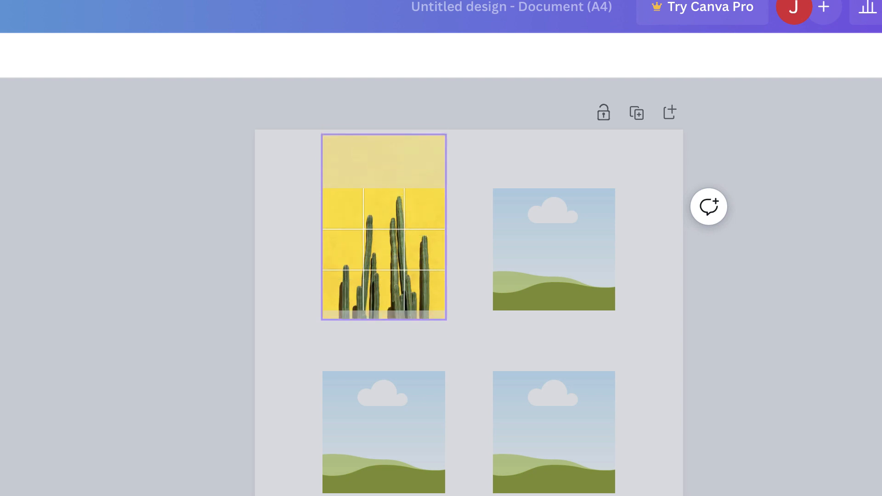
pyautogui.click(383, 227)
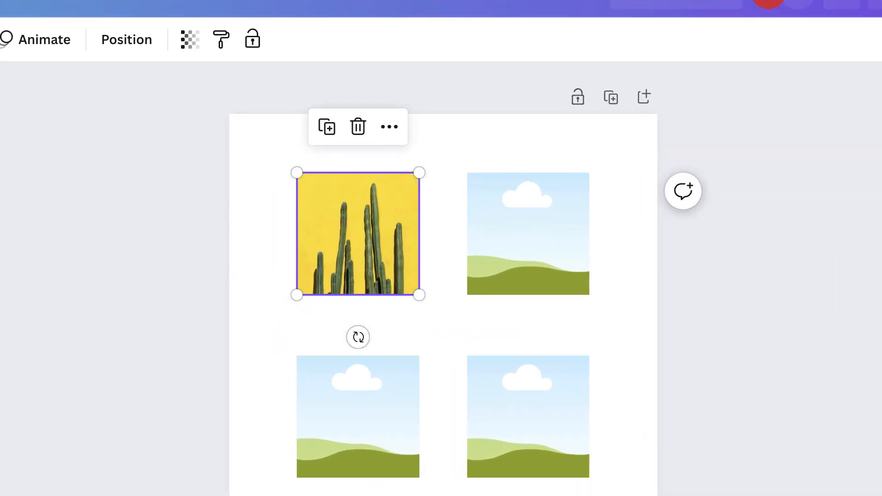
pyautogui.moveTo(389, 125)
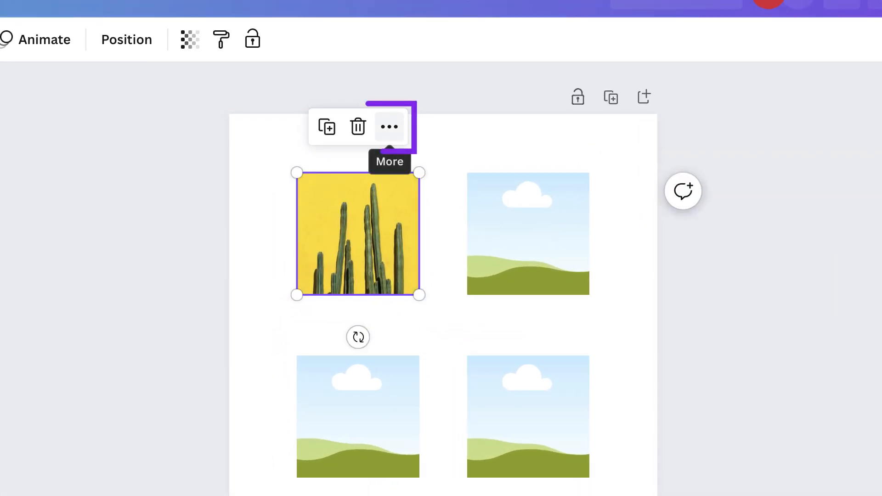
# Step: Detach the cactus image from the top-left frame and delete it
pyautogui.click(389, 126)
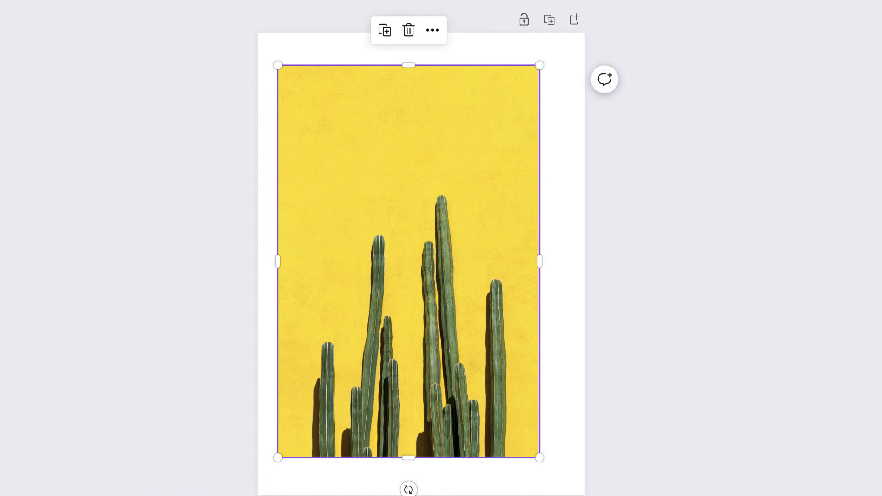
pyautogui.moveTo(408, 30)
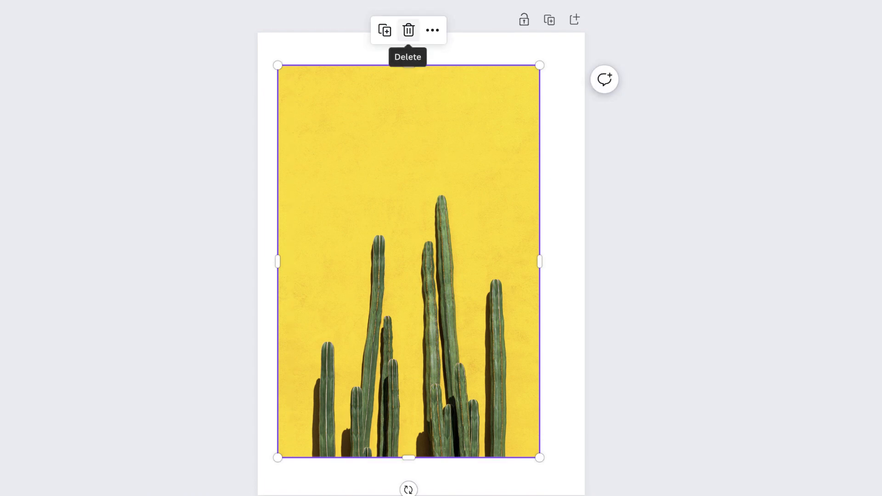
pyautogui.click(408, 30)
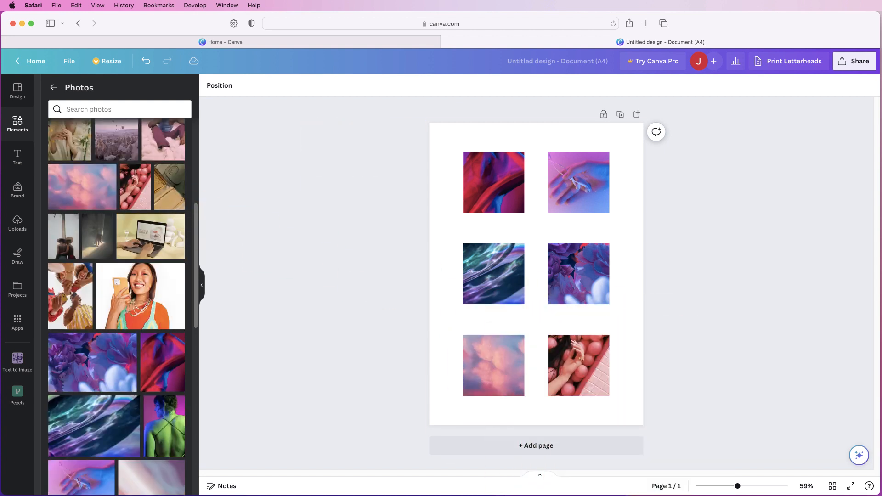
# Step: Select the top-left photo frame of the stacked six-frame column
pyautogui.click(579, 182)
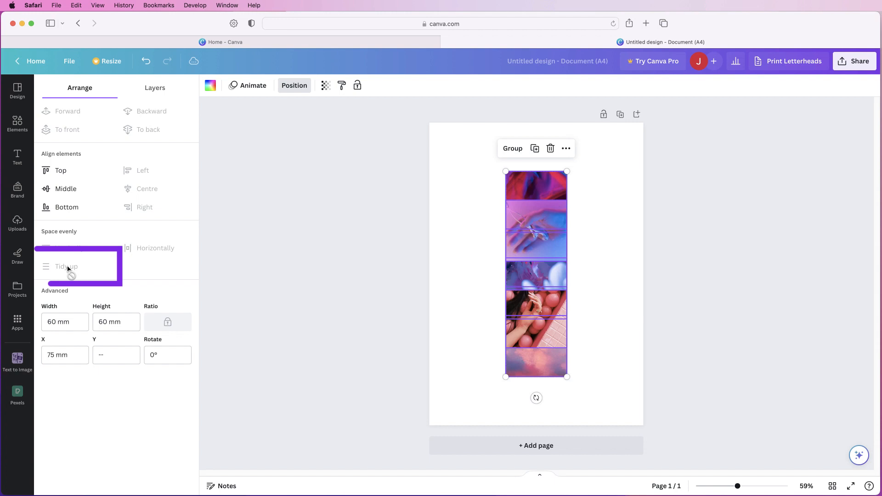
pyautogui.moveTo(82, 263)
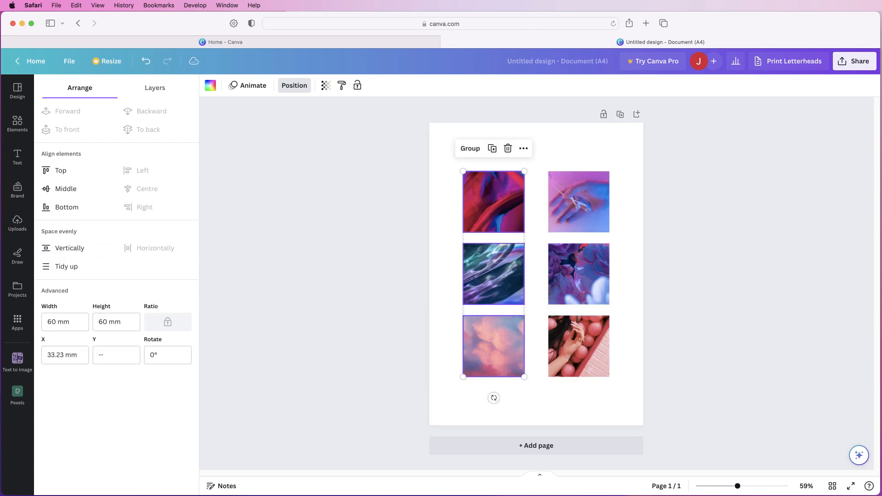
# Step: Deselect the left-aligned column and start selecting all six photo frames
pyautogui.click(536, 406)
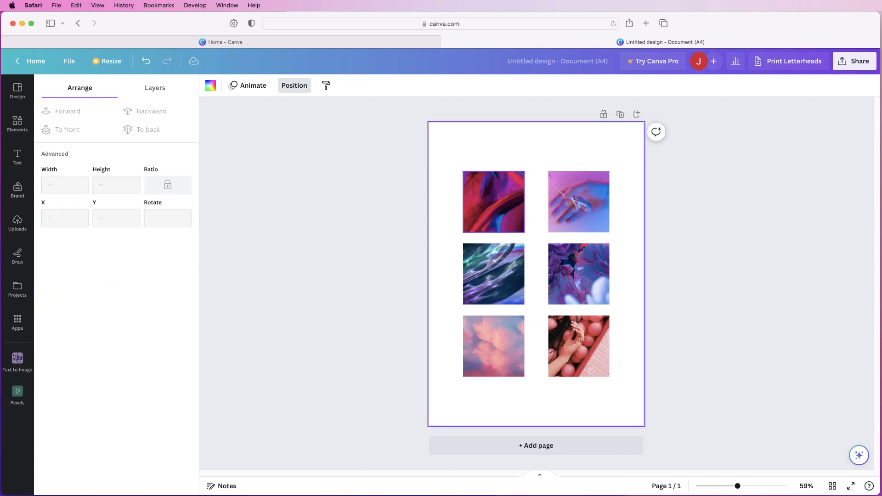
pyautogui.click(578, 274)
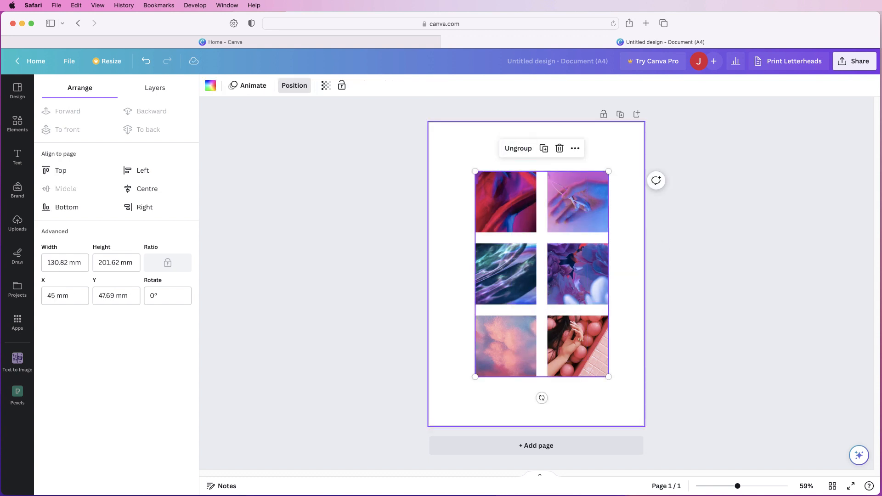
# Step: Centre the grouped photo grid horizontally, 39.59 mm from the left edge
pyautogui.click(148, 188)
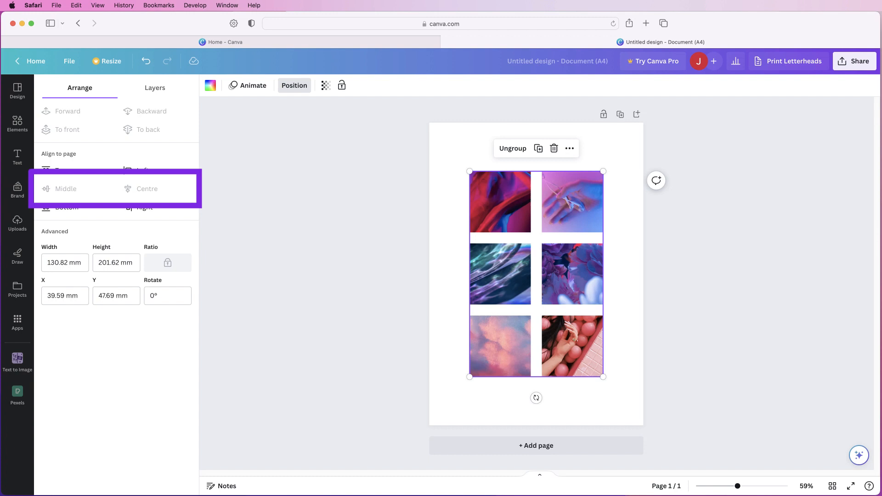
pyautogui.moveTo(62, 194)
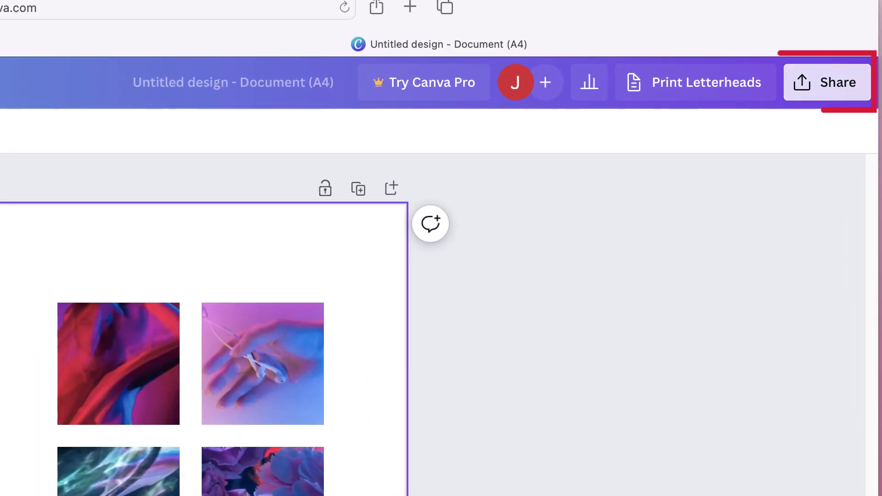
# Step: Download the centred six-photo A4 design as a PNG file
pyautogui.click(827, 81)
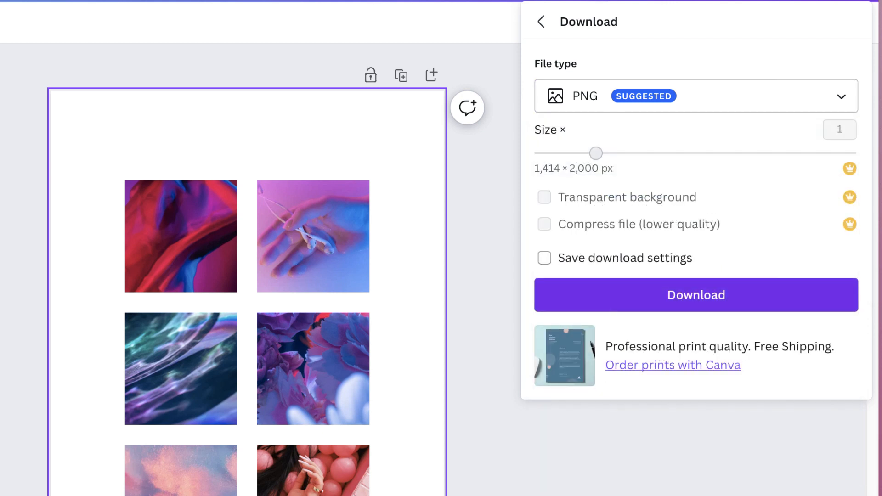
pyautogui.click(695, 295)
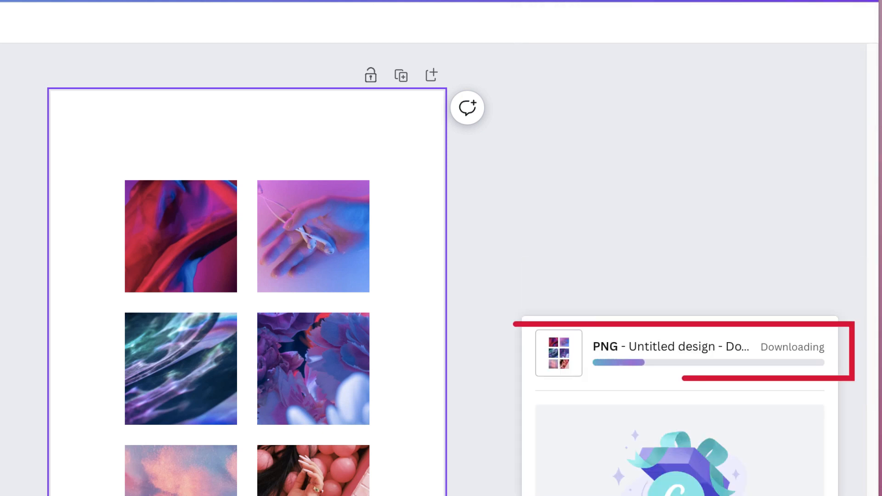